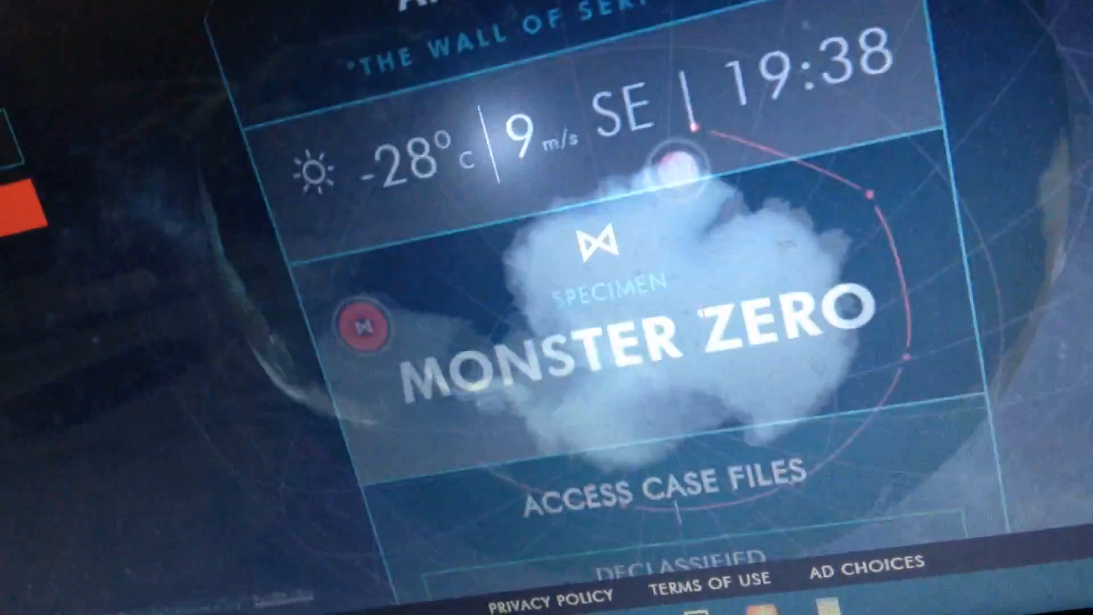
Close the Monster Zero specimen panel to return to the Americas tracking globe
scroll("down", 3)
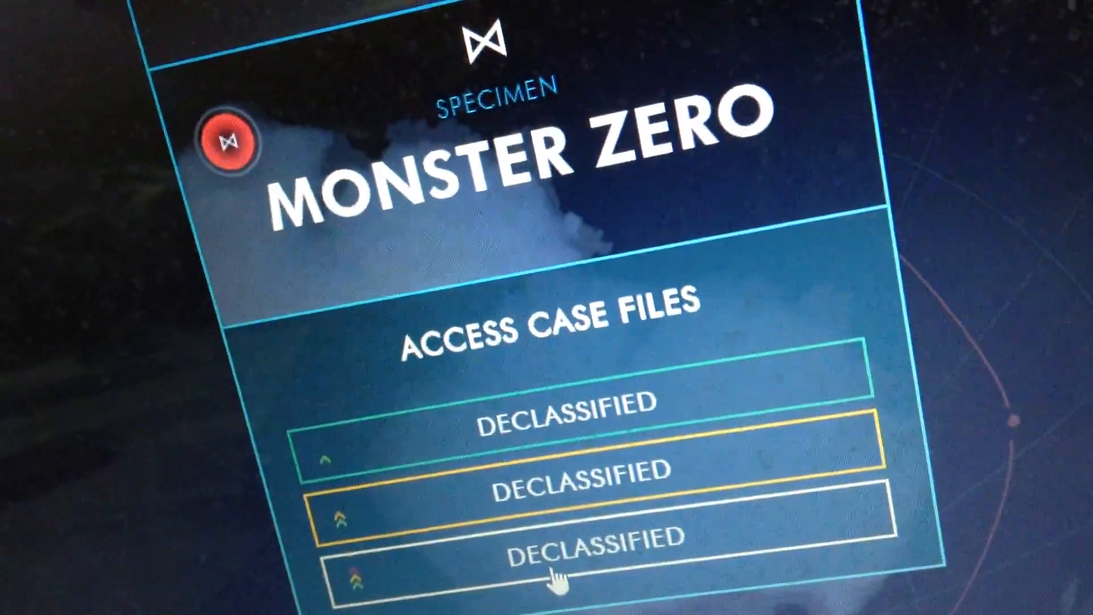
left_click(586, 561)
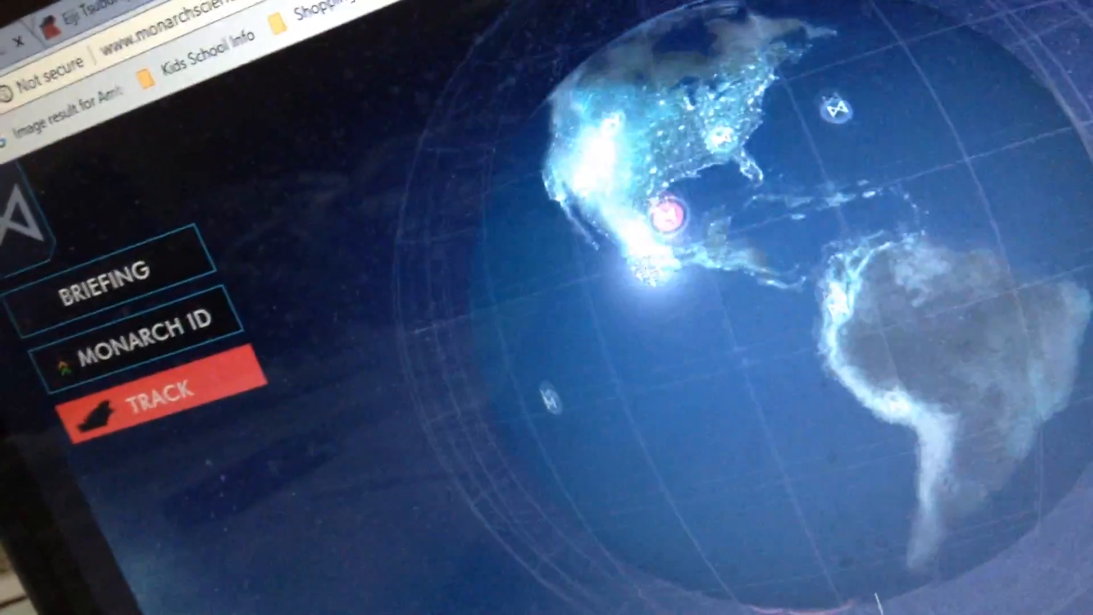
left_click(670, 216)
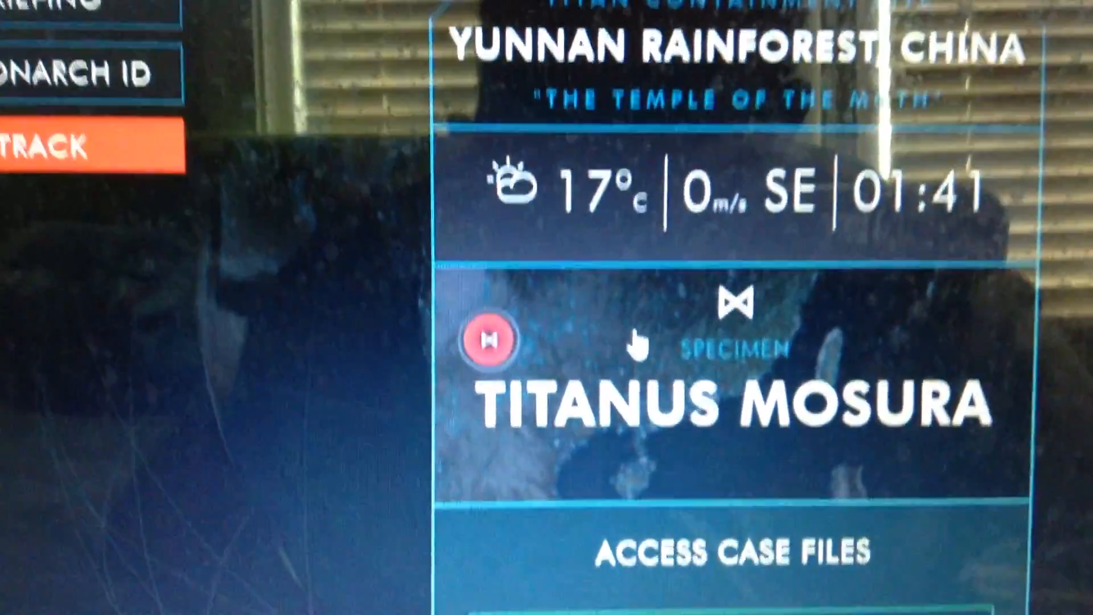
Scroll down the Titanus Mosura panel for Yunnan Rainforest, China, showing 17°C weather
scroll("down", 3)
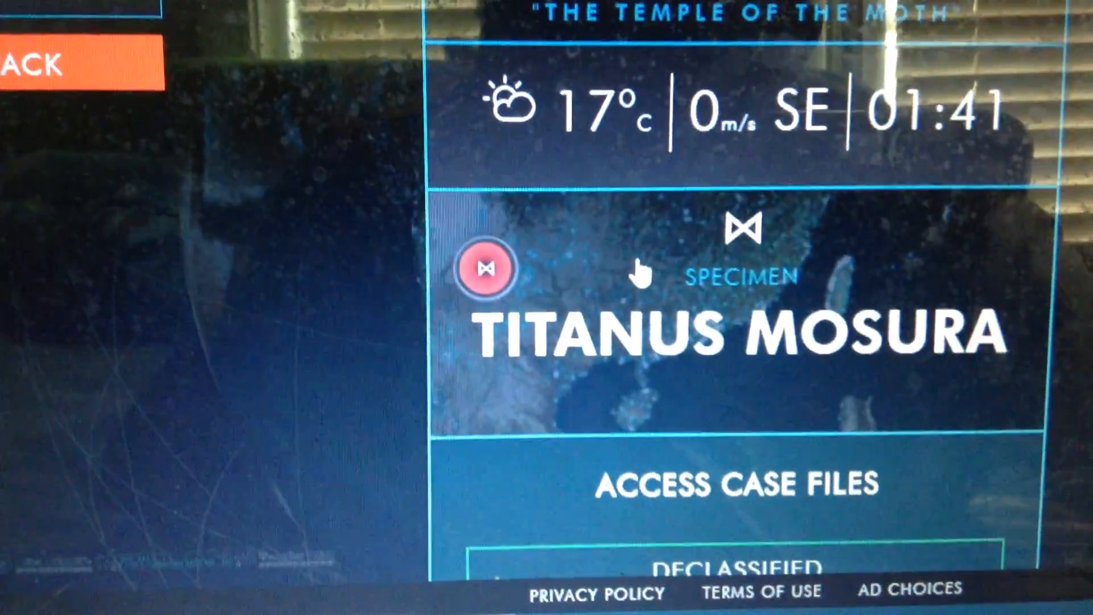